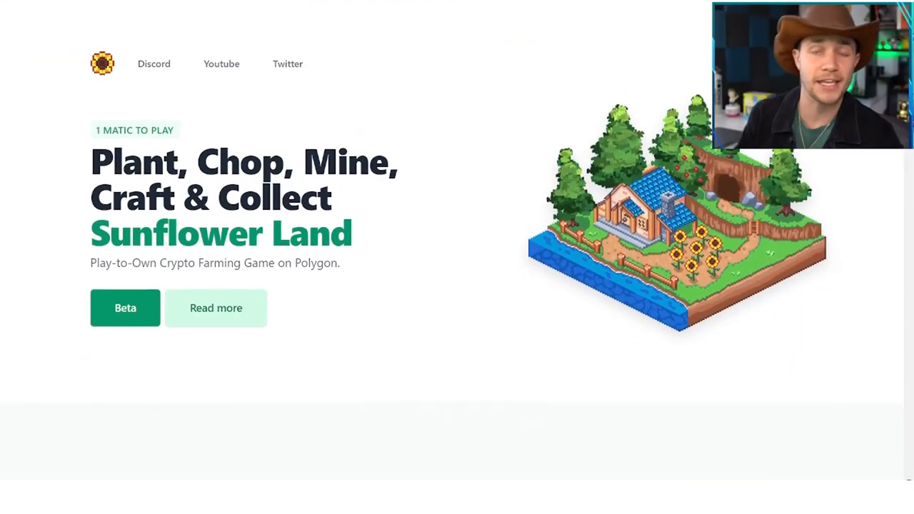
- Scroll the Sunflower Land homepage down to the game and token Launch Dates announcements
{"action": "scroll", "scroll_direction": "down", "scroll_amount": 3}
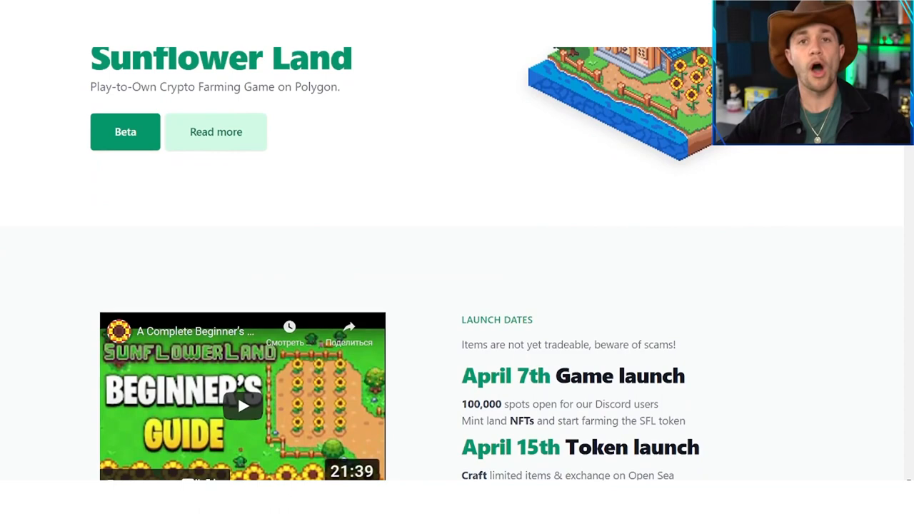
{"action": "scroll", "scroll_direction": "down", "scroll_amount": 3}
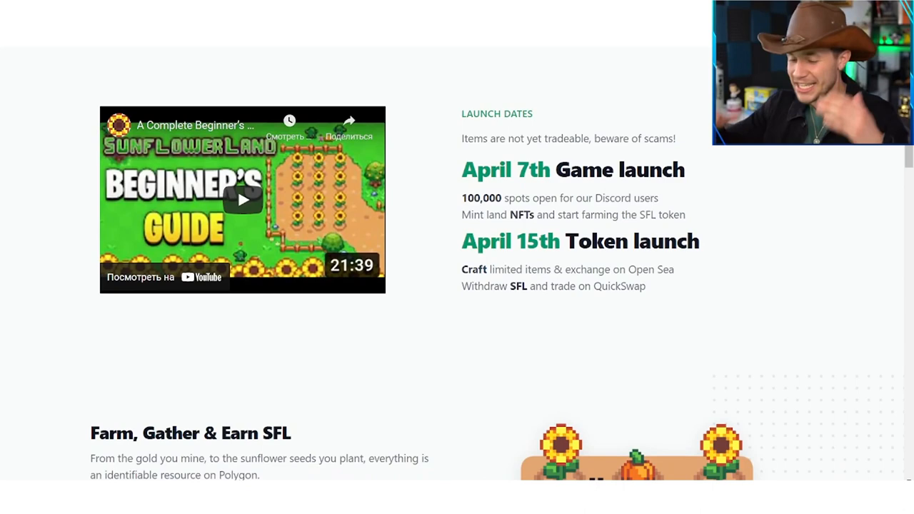
{"action": "scroll", "scroll_direction": "down", "scroll_amount": 3}
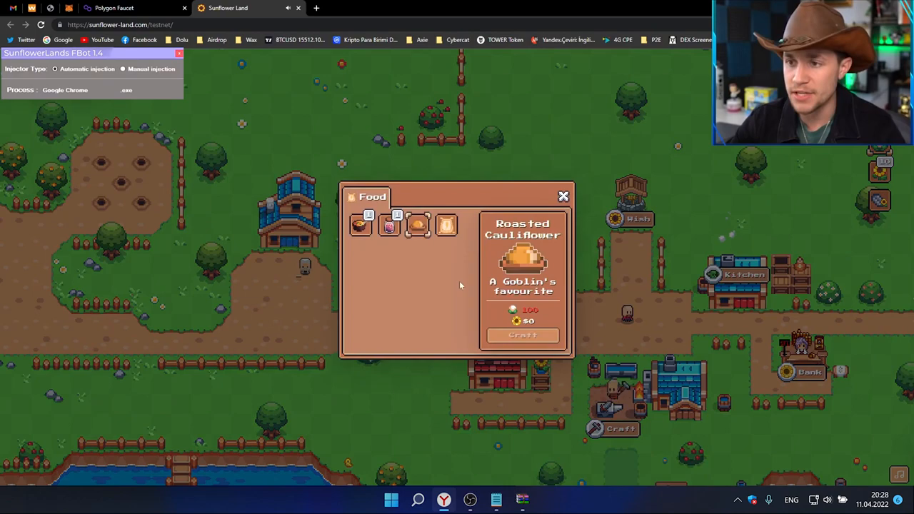
- Close the Food recipes window, then close the Rare crafting window showing the Beaver
{"action": "left_click", "coordinate": [563, 196]}
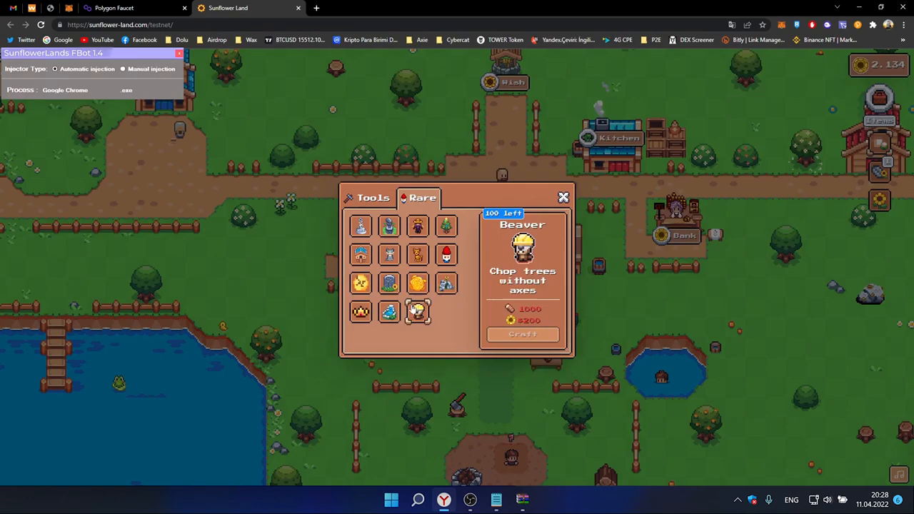
{"action": "left_click", "coordinate": [561, 197]}
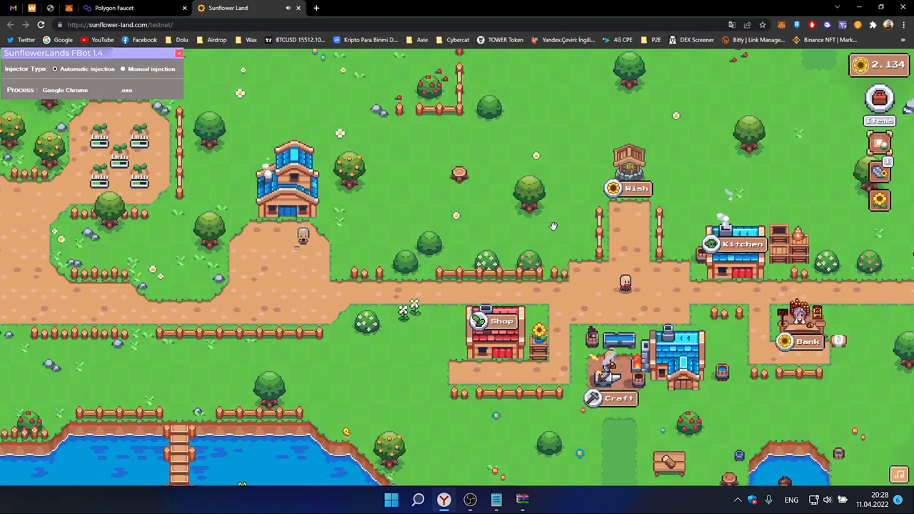